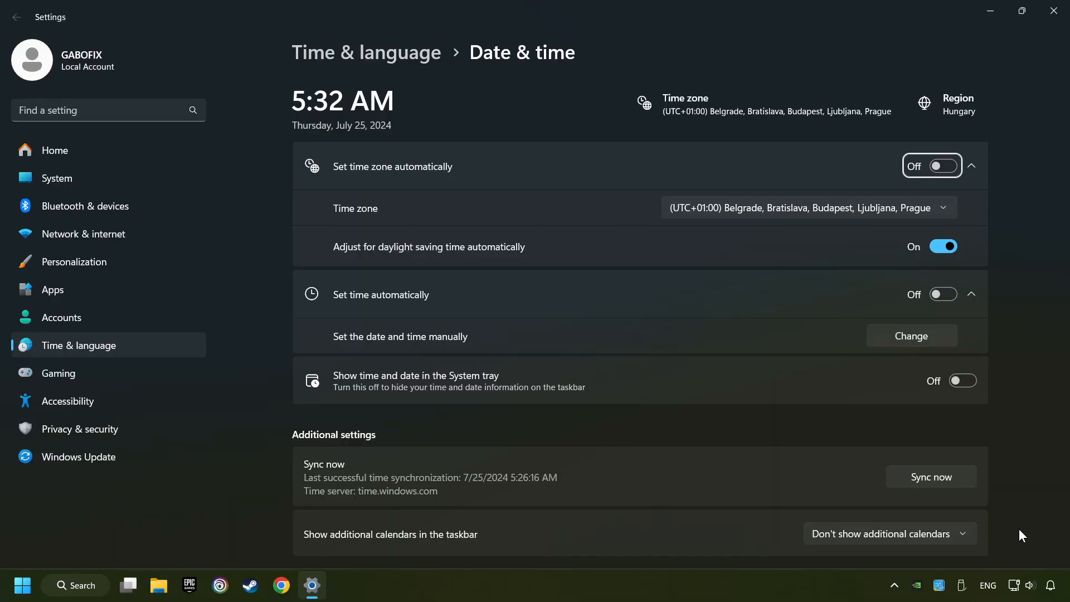
{"action": "mouse_move", "coordinate": [401, 188]}
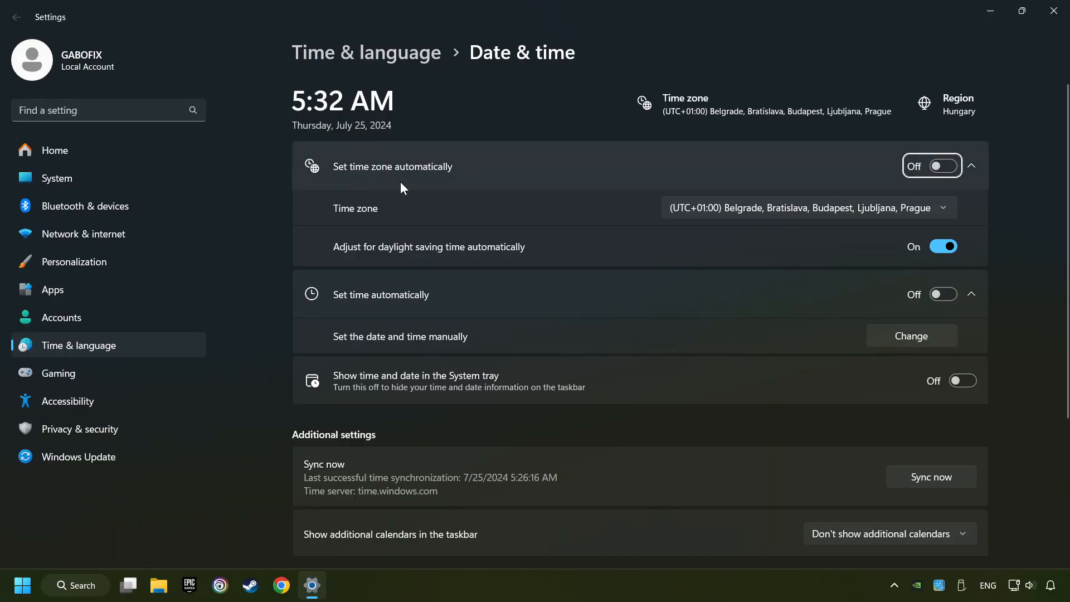
Turn on automatic time zone and automatic time, then sync the clock now.
{"action": "left_click", "coordinate": [963, 166]}
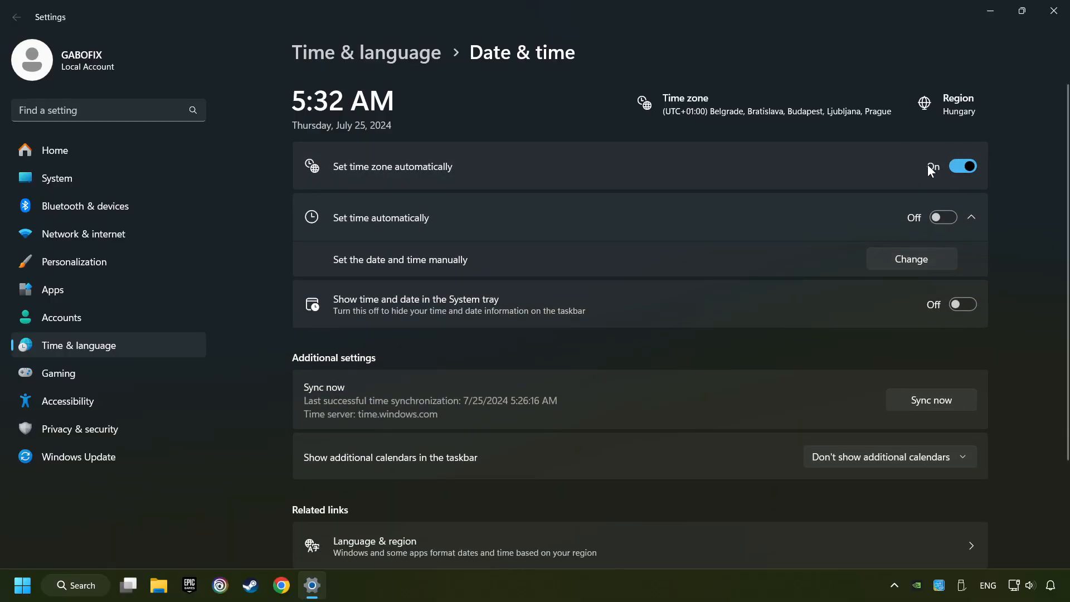
{"action": "mouse_move", "coordinate": [857, 236]}
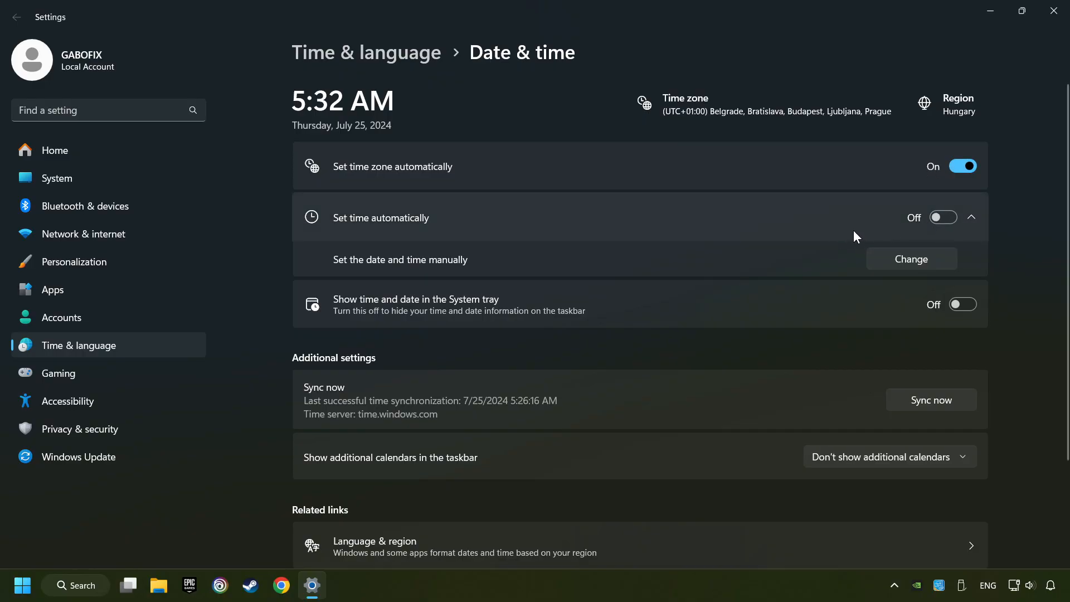
{"action": "left_click", "coordinate": [963, 217]}
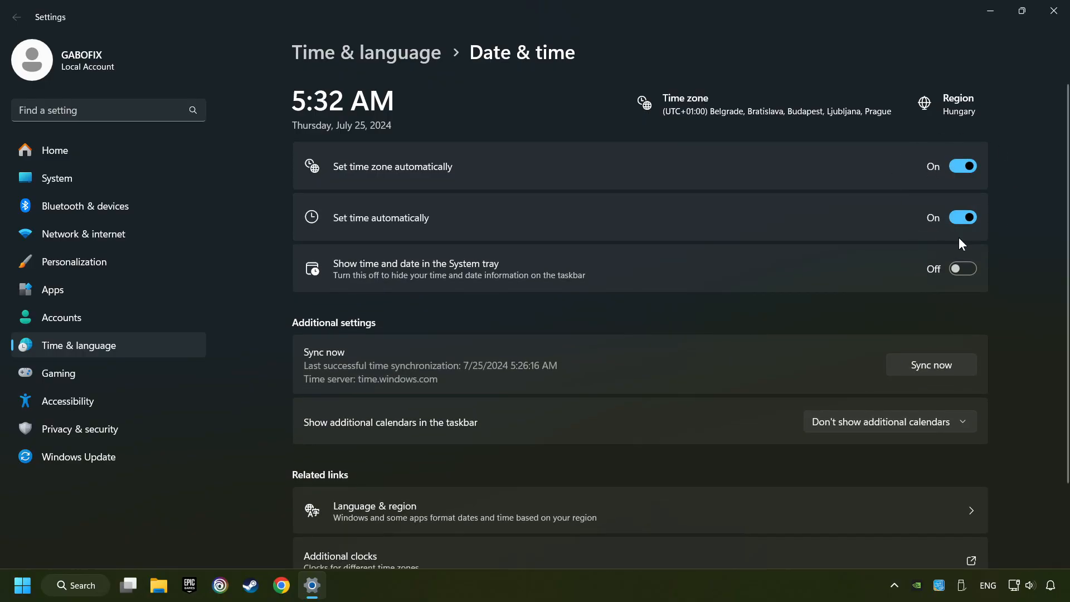
{"action": "mouse_move", "coordinate": [922, 383]}
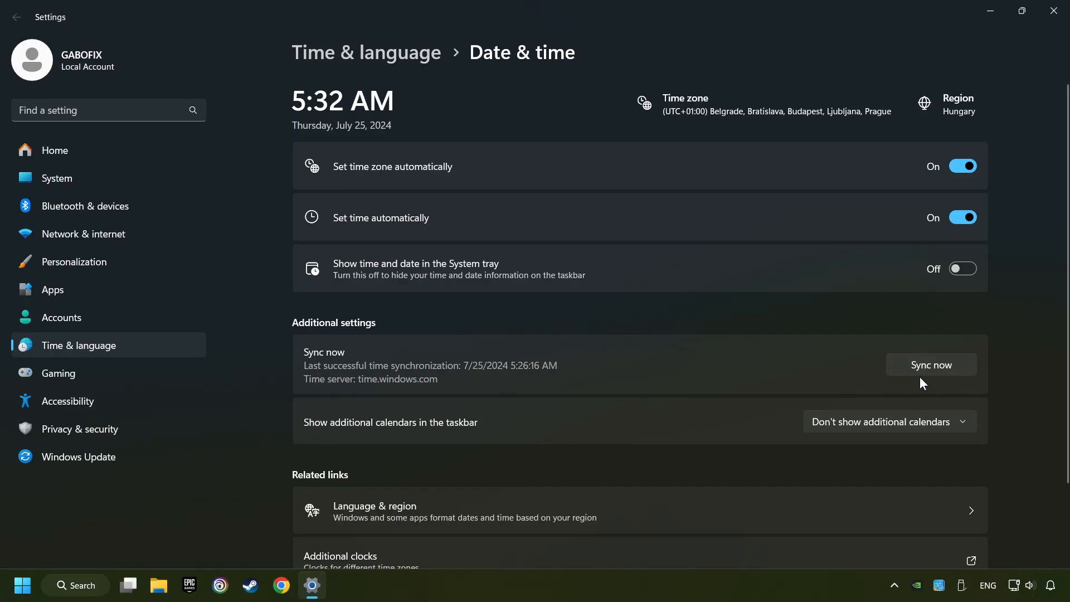
{"action": "left_click", "coordinate": [930, 364]}
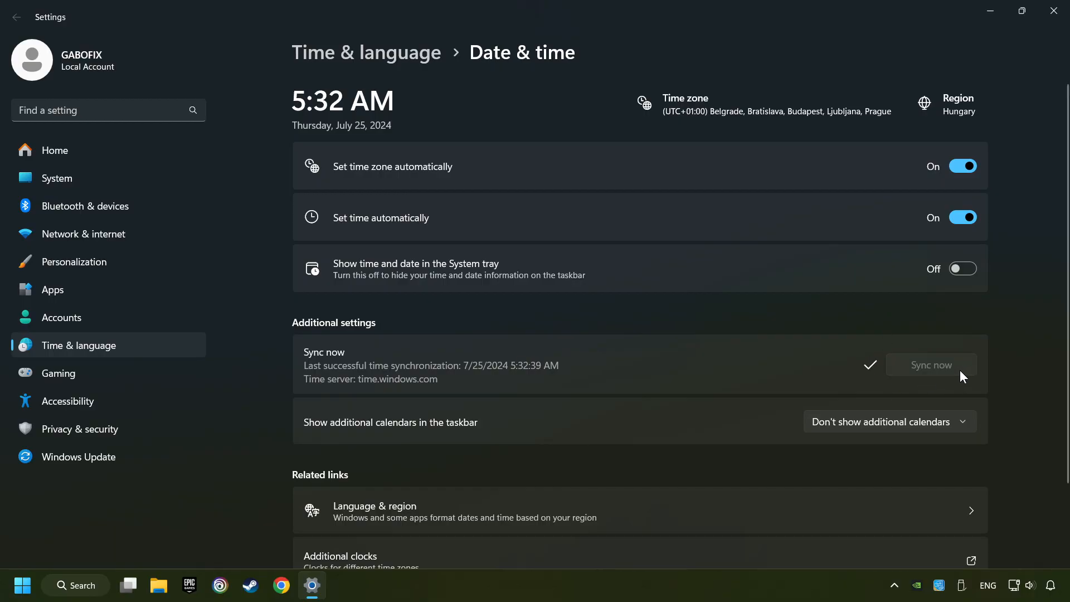
{"action": "mouse_move", "coordinate": [1053, 12]}
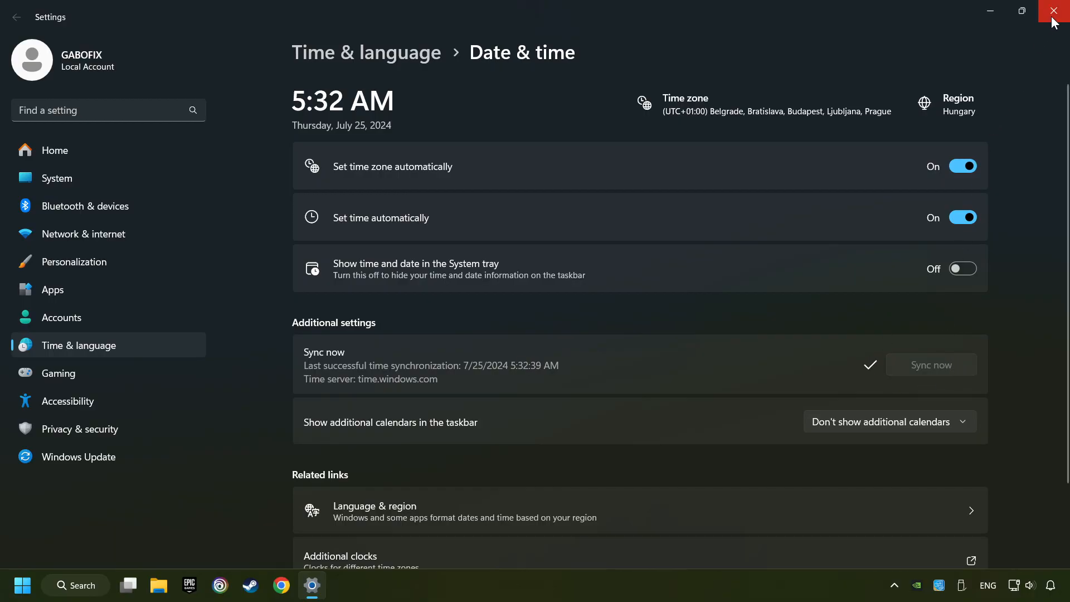
Save the manual proxy server setting as off in Network settings, then close Settings.
{"action": "left_click", "coordinate": [1057, 11]}
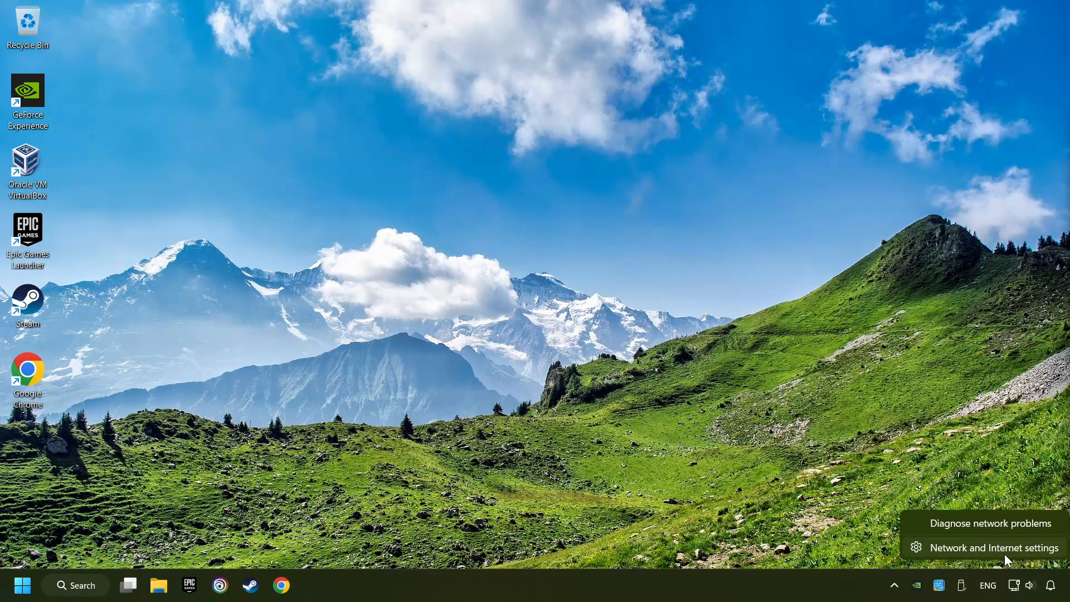
{"action": "left_click", "coordinate": [994, 548]}
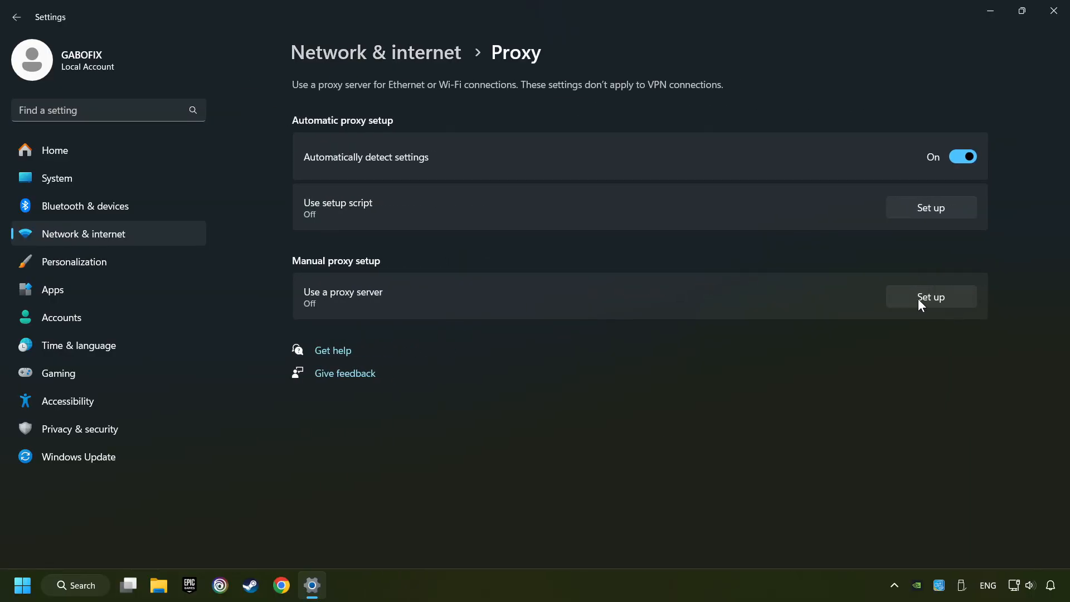
{"action": "left_click", "coordinate": [930, 297]}
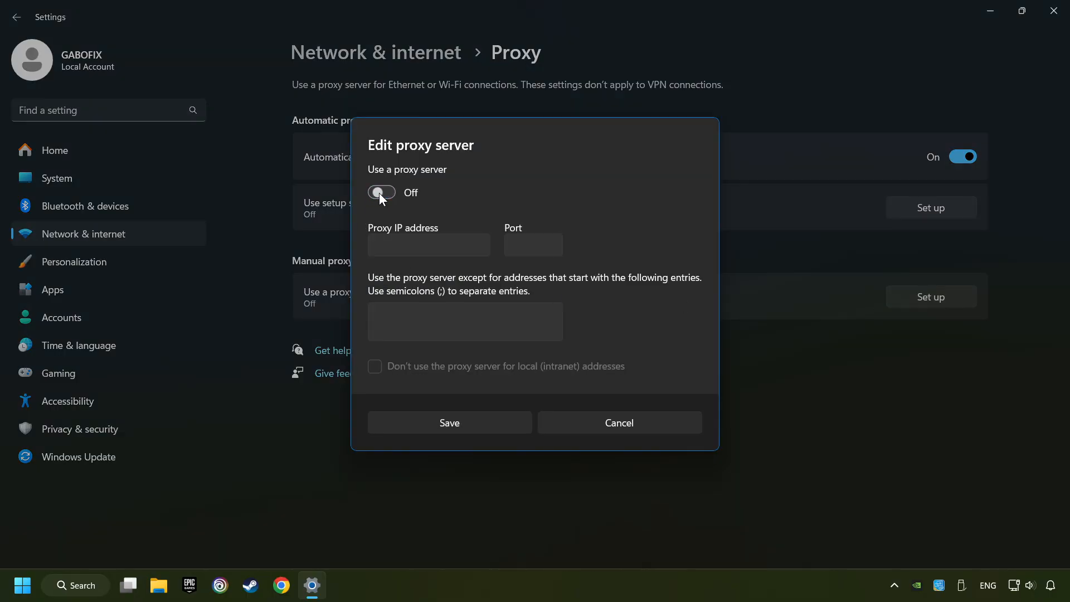
{"action": "mouse_move", "coordinate": [439, 331]}
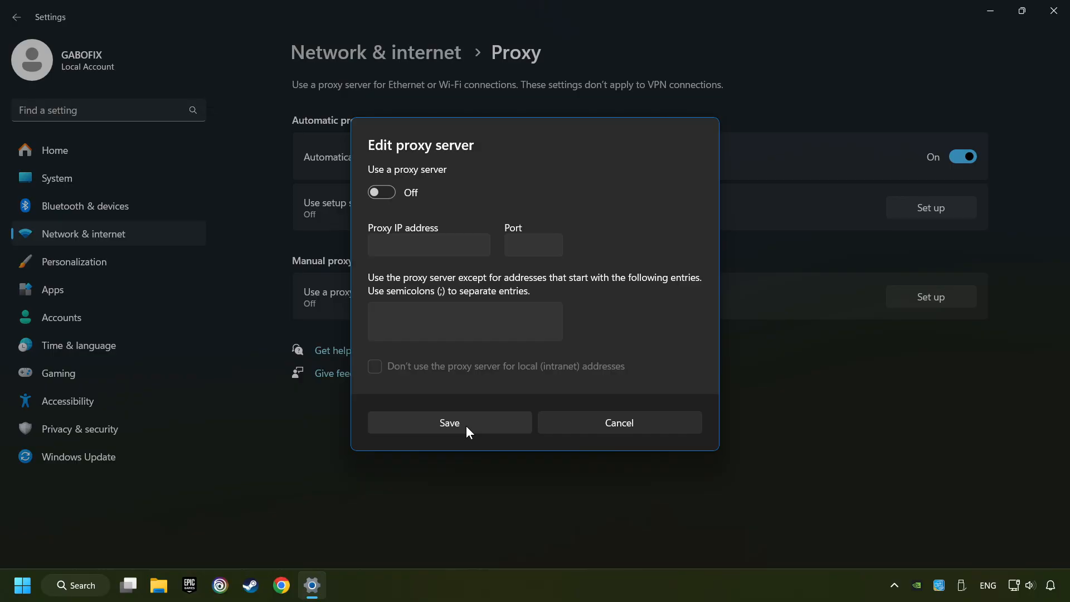
{"action": "left_click", "coordinate": [449, 423]}
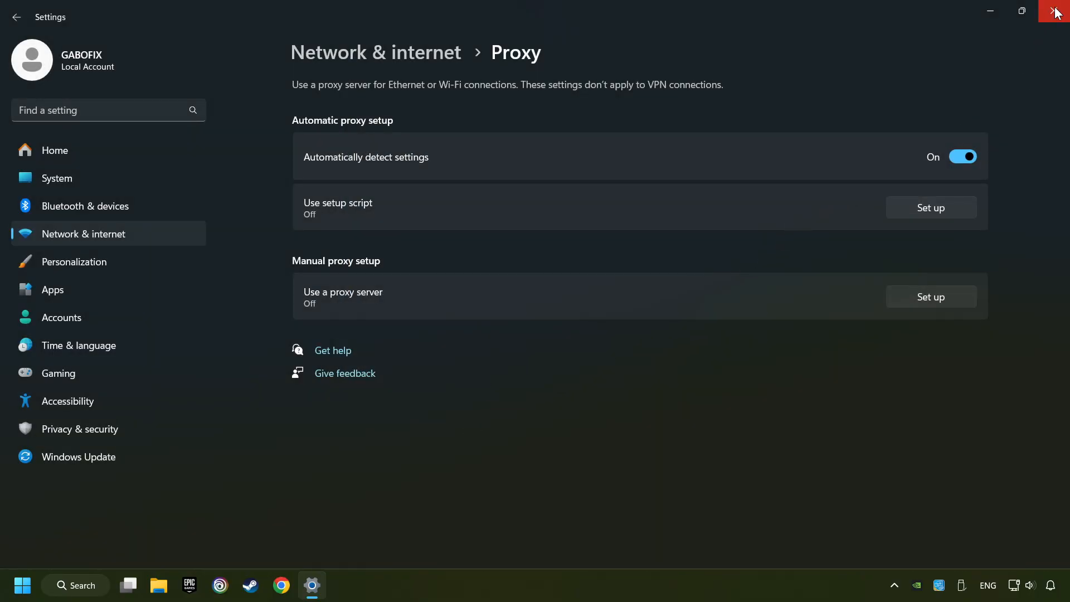
{"action": "left_click", "coordinate": [1056, 13]}
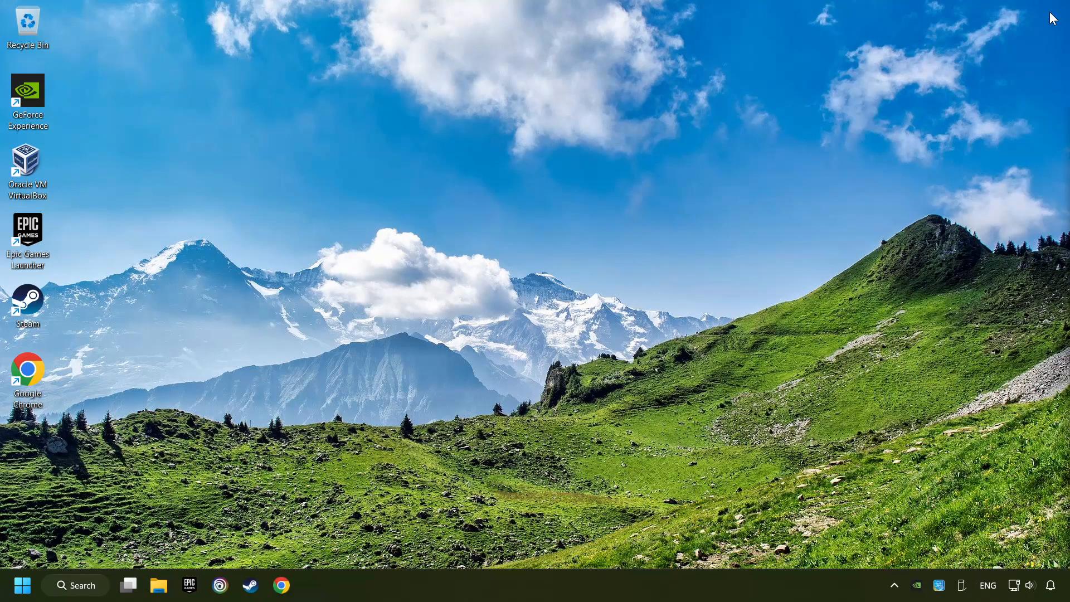
{"action": "mouse_move", "coordinate": [80, 585]}
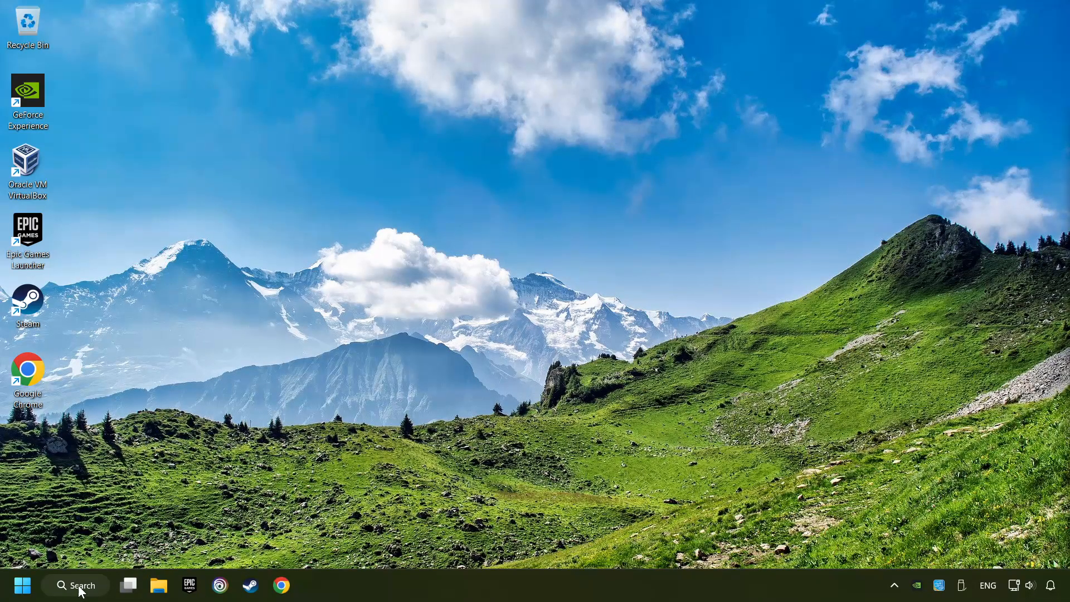
Search for cmd and run Command Prompt as administrator.
{"action": "type", "text": "cmd"}
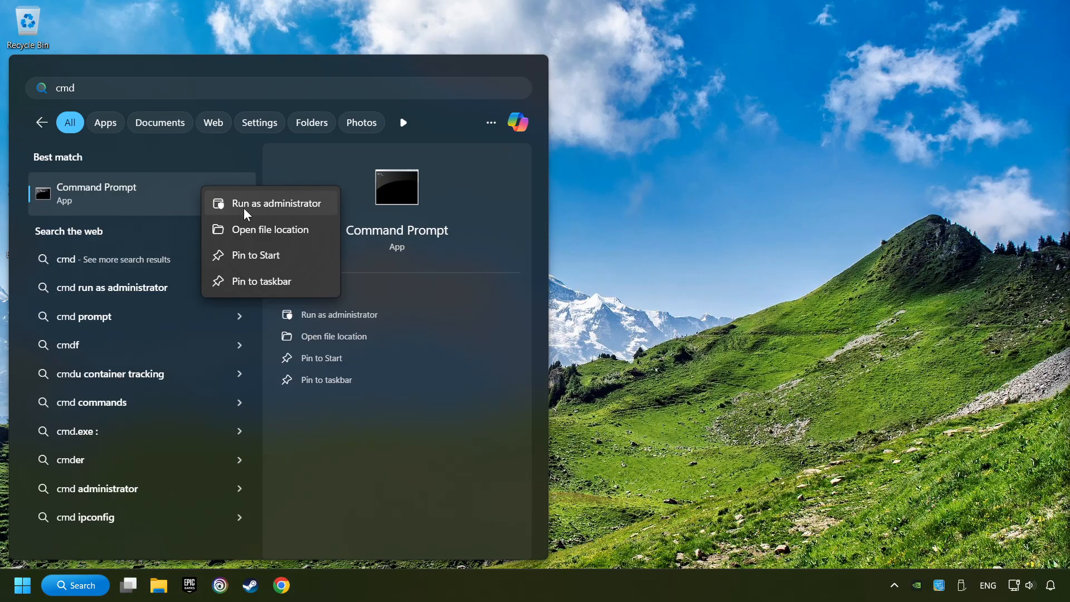
{"action": "left_click", "coordinate": [276, 203]}
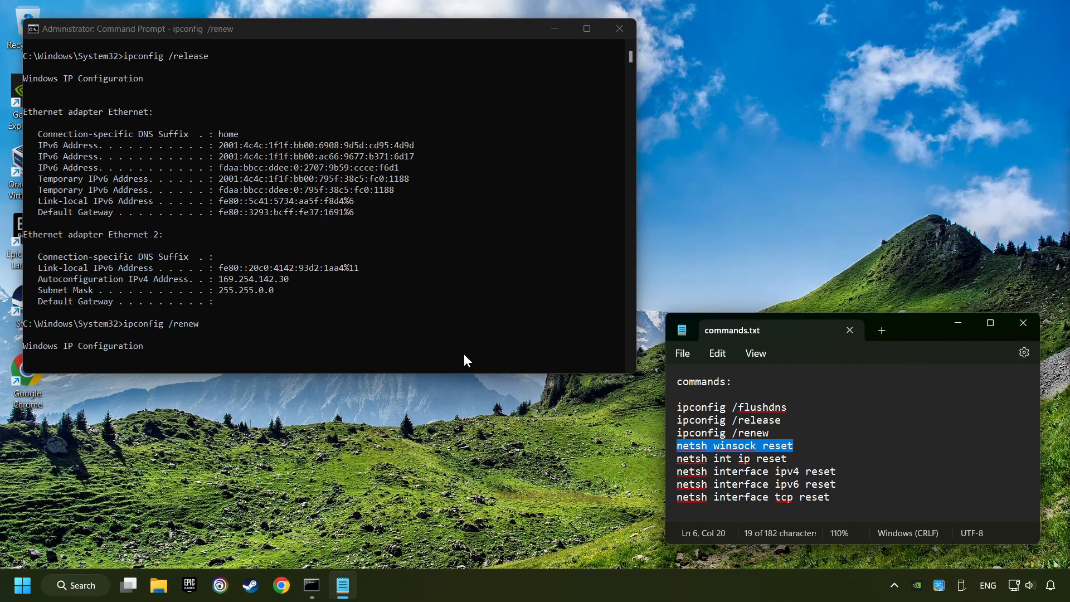
Run the ipconfig and netsh winsock/IP/TCP reset commands, then close Command Prompt.
{"action": "type", "text": "netsh winsock reset"}
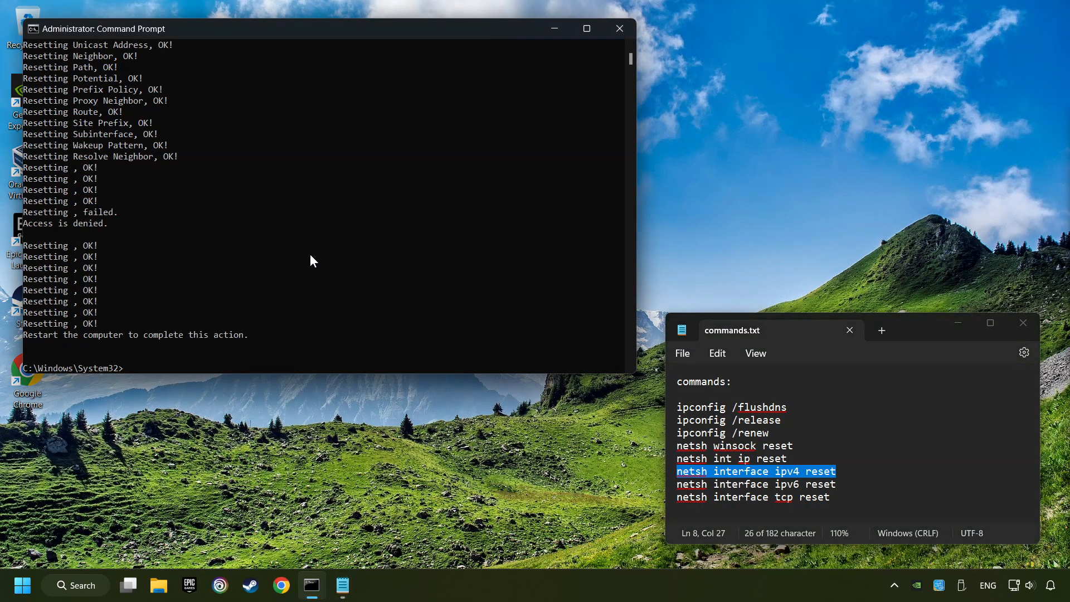
{"action": "mouse_move", "coordinate": [859, 486]}
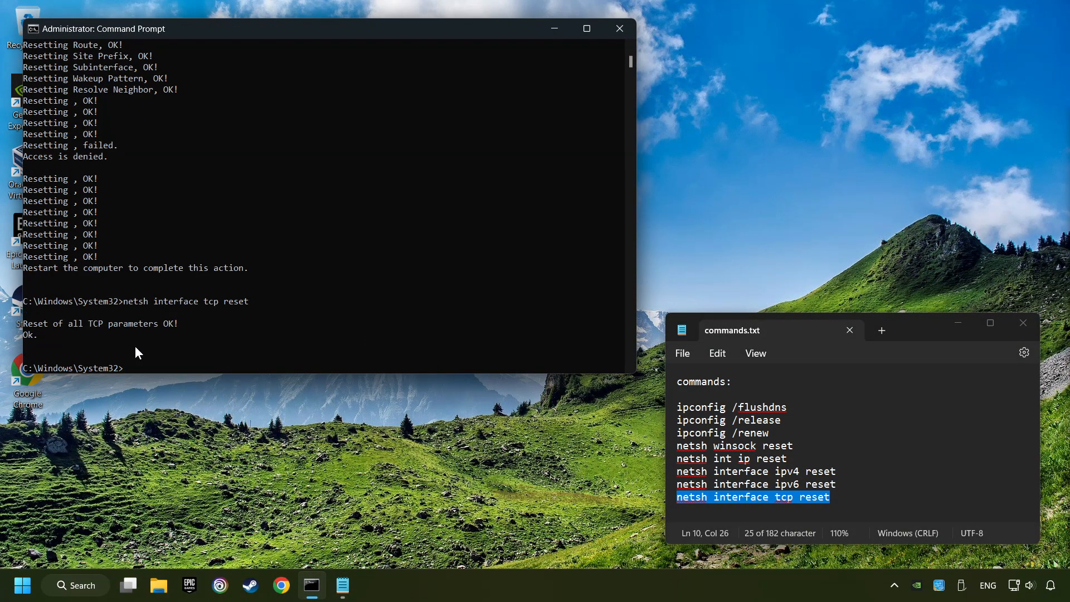
{"action": "mouse_move", "coordinate": [618, 28]}
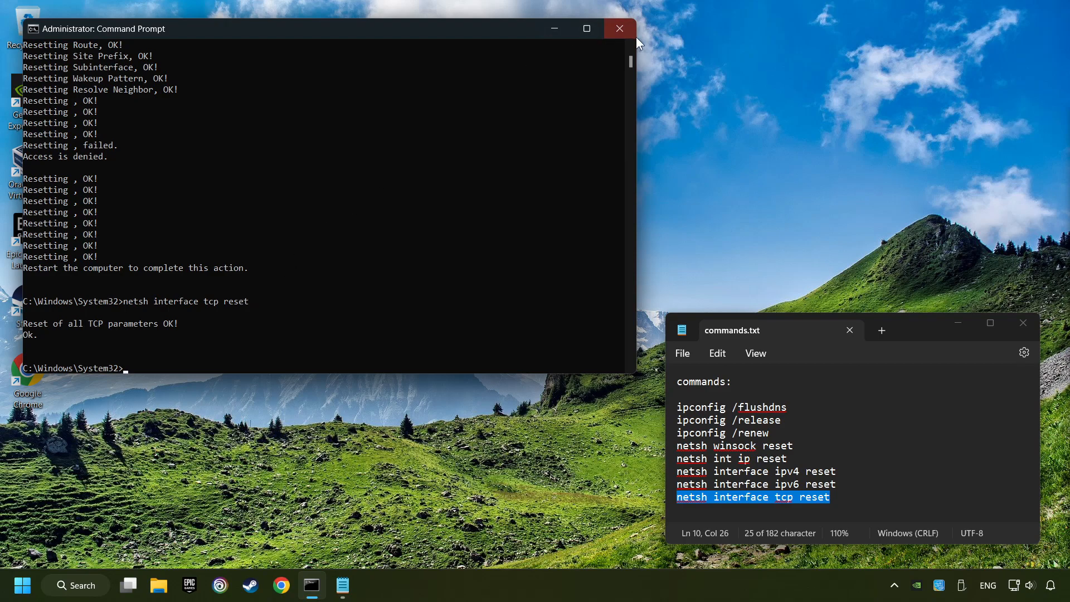
{"action": "left_click", "coordinate": [617, 28]}
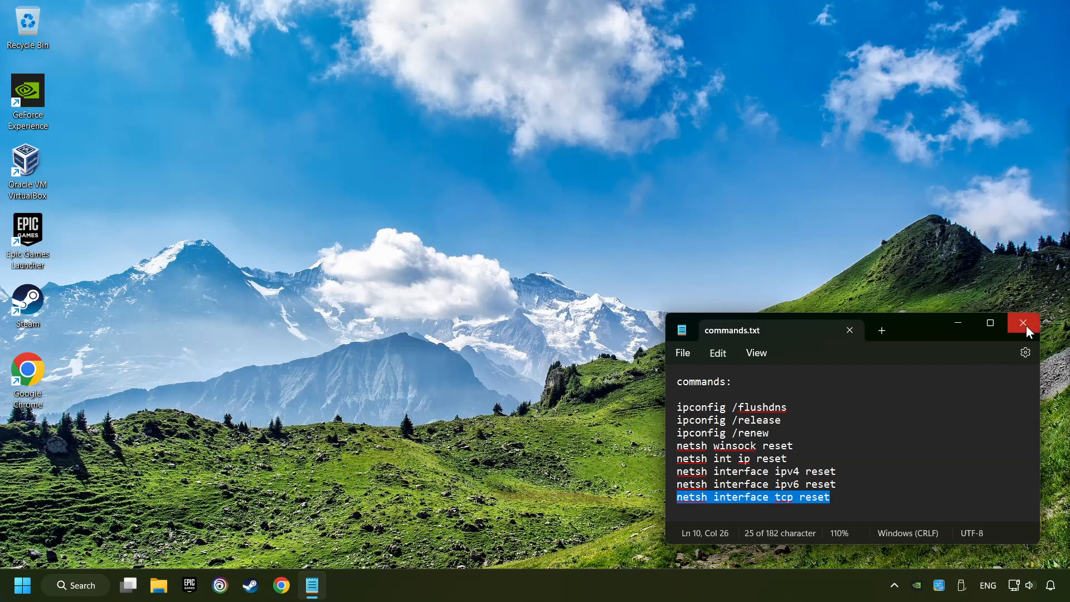
Close the commands notes file and dismiss the Start menu's power options.
{"action": "left_click", "coordinate": [22, 585]}
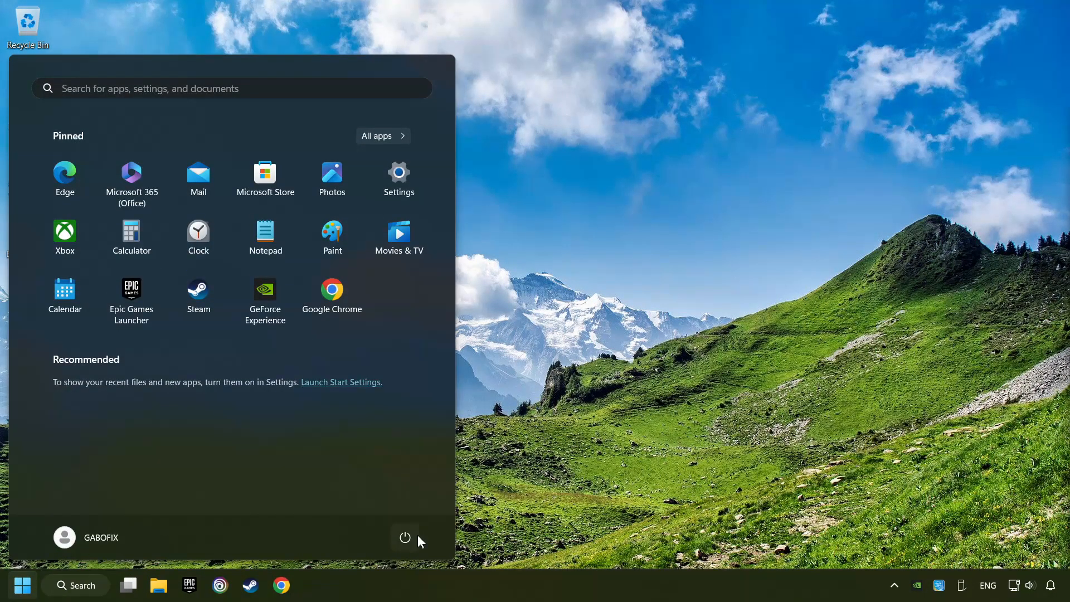
{"action": "left_click", "coordinate": [404, 538]}
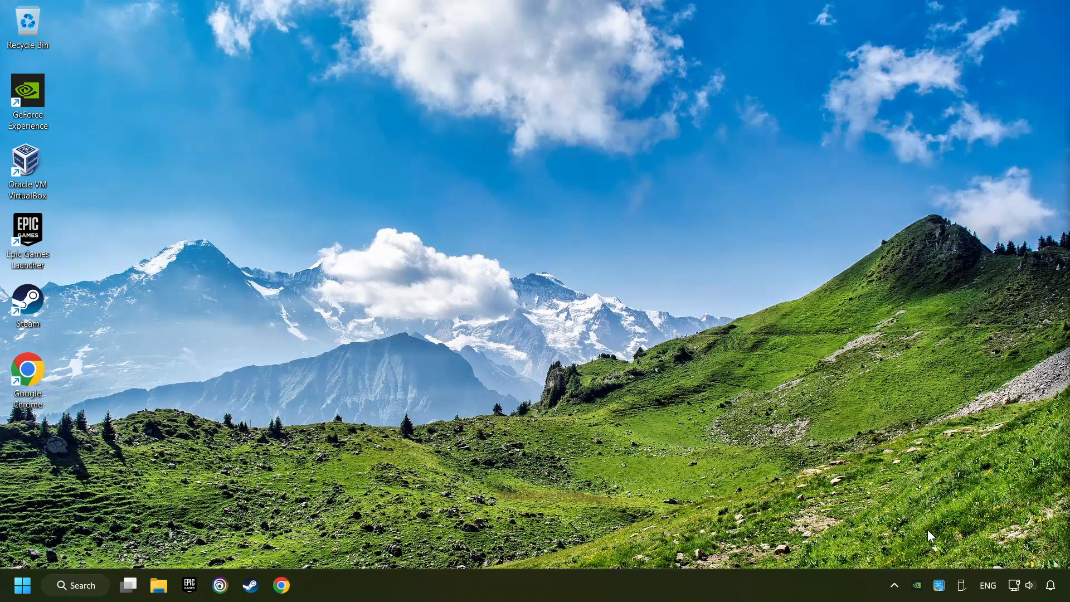
Run Network reset from Network and Internet settings, confirm it, and close Settings.
{"action": "right_click", "coordinate": [1016, 586]}
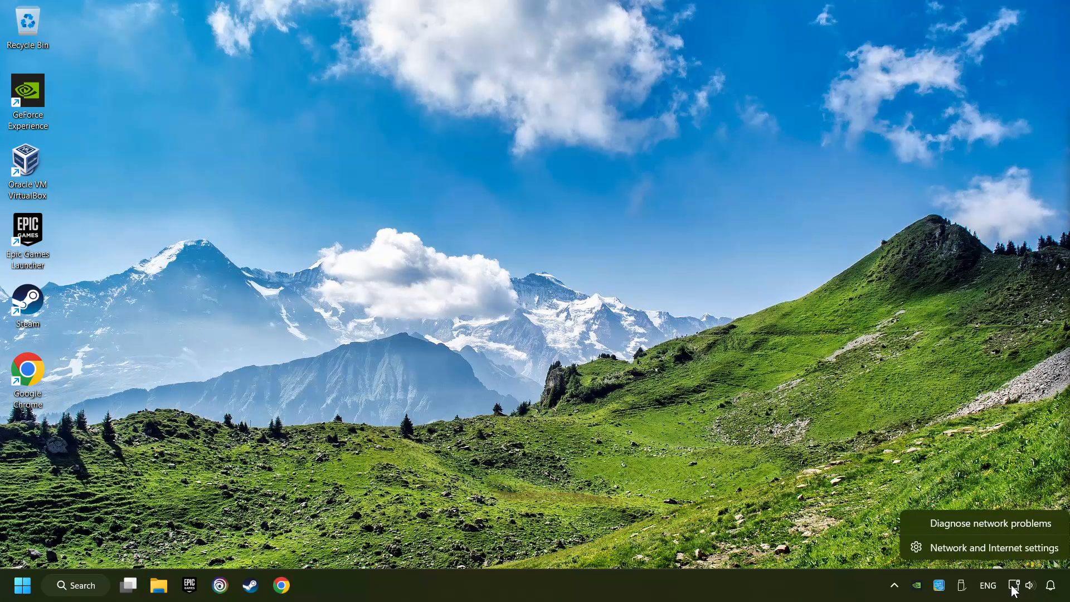
{"action": "mouse_move", "coordinate": [991, 547]}
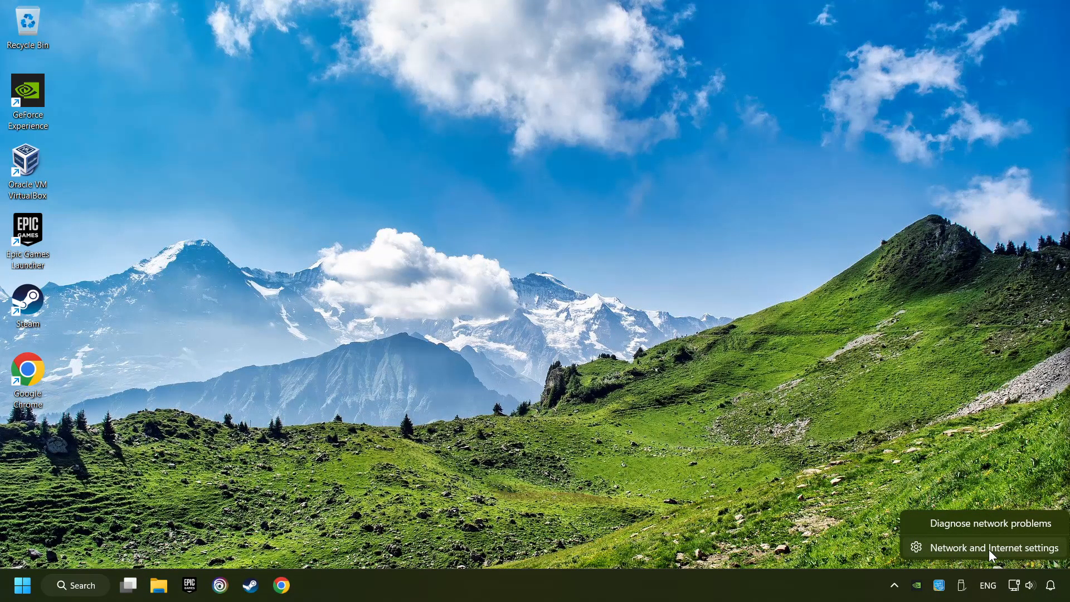
{"action": "left_click", "coordinate": [992, 548]}
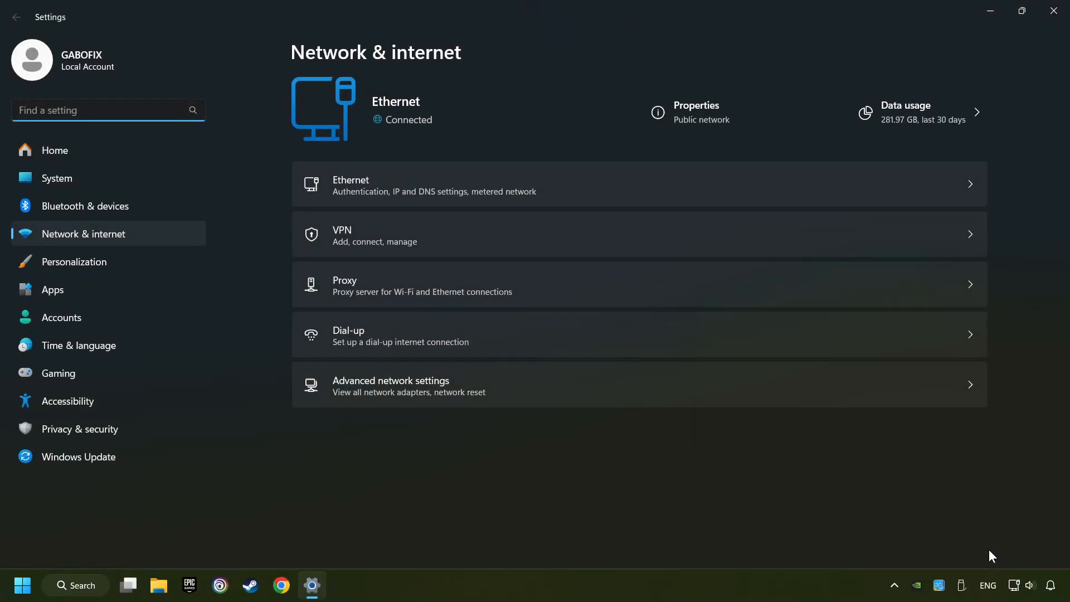
{"action": "mouse_move", "coordinate": [561, 392]}
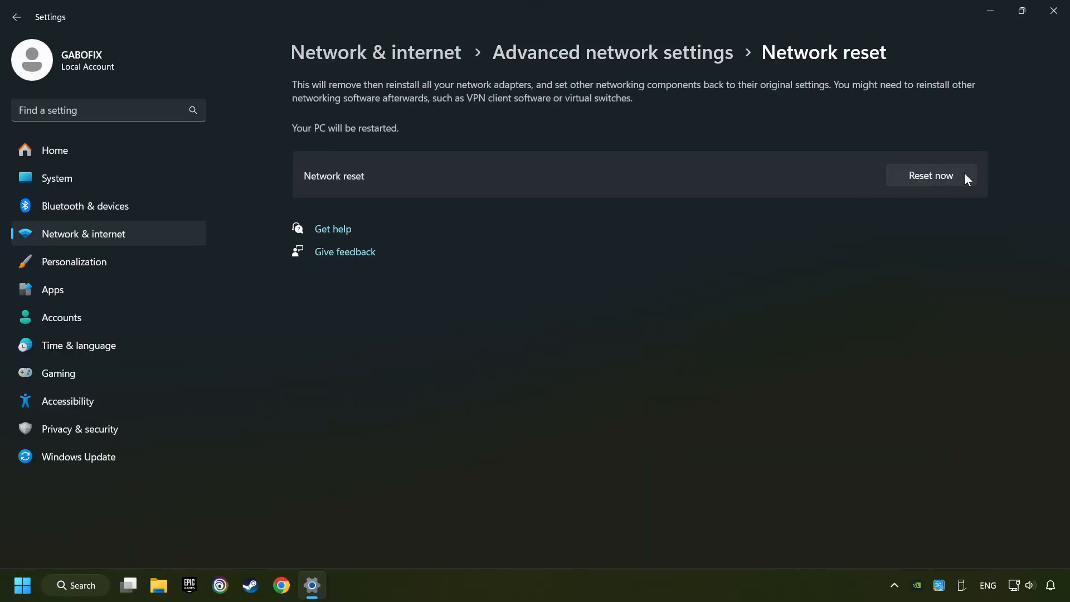
{"action": "left_click", "coordinate": [931, 176]}
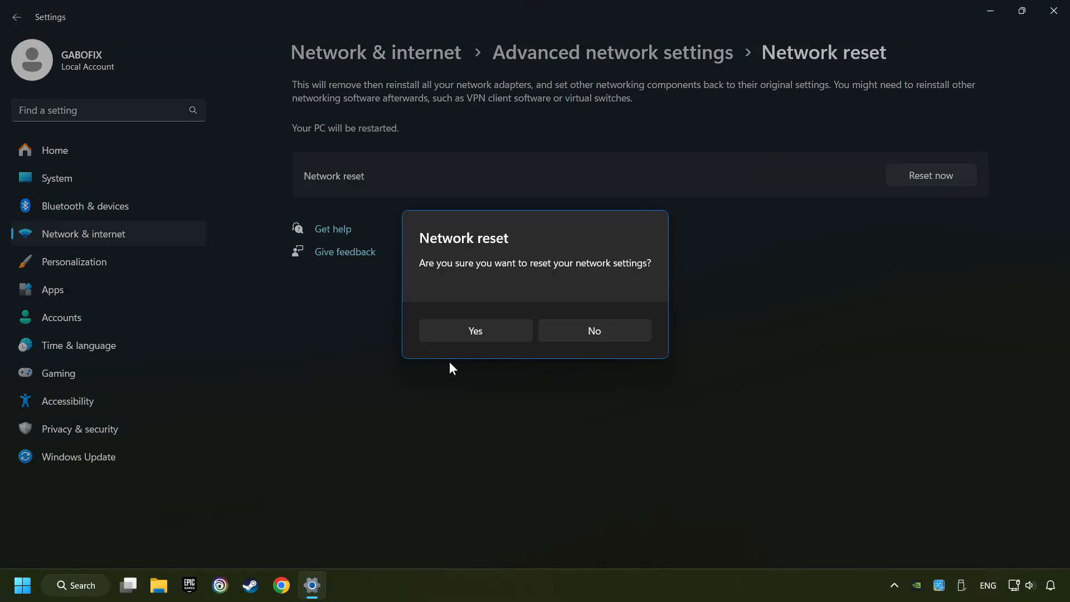
{"action": "left_click", "coordinate": [593, 330]}
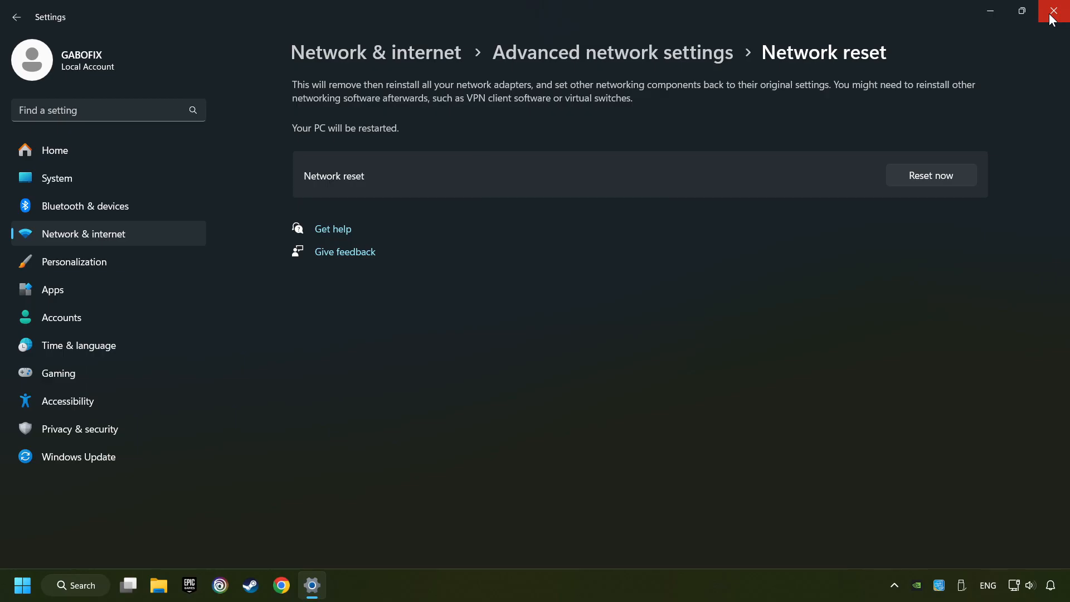
{"action": "left_click", "coordinate": [22, 585]}
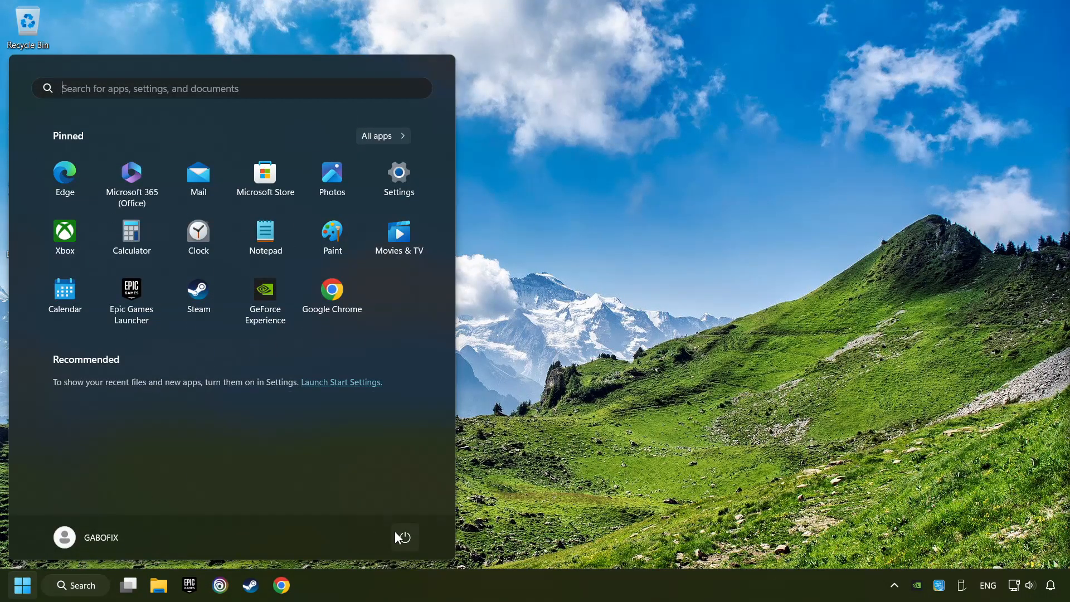
Search for 'control panel' and open Control Panel.
{"action": "left_click", "coordinate": [75, 584]}
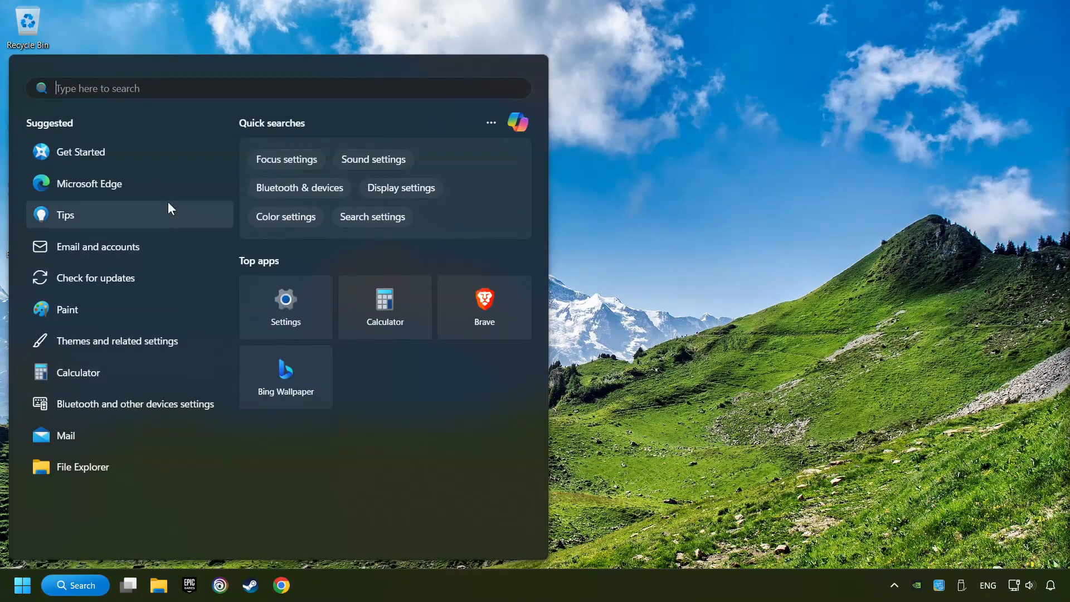
{"action": "type", "text": "control panel"}
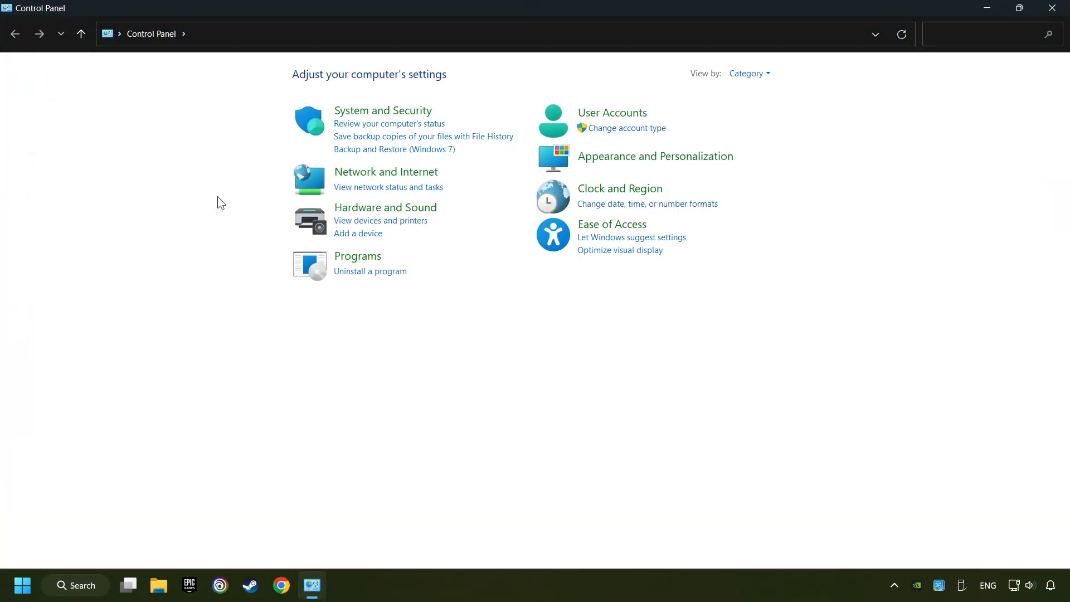
{"action": "mouse_move", "coordinate": [392, 177]}
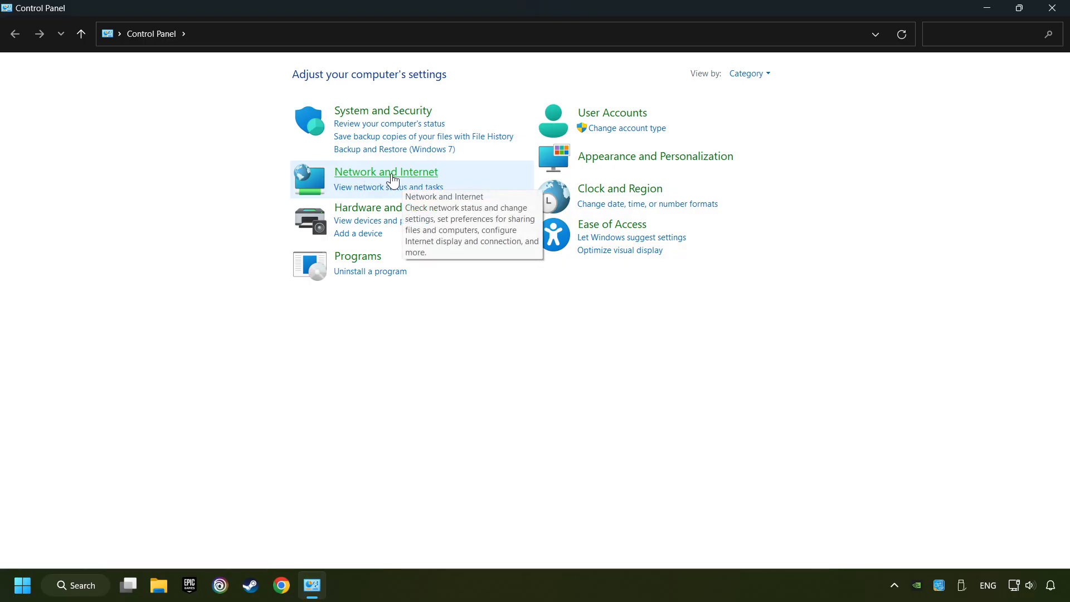
Open the Ethernet adapter's Properties via Network and Sharing Center's adapter settings.
{"action": "left_click", "coordinate": [385, 171]}
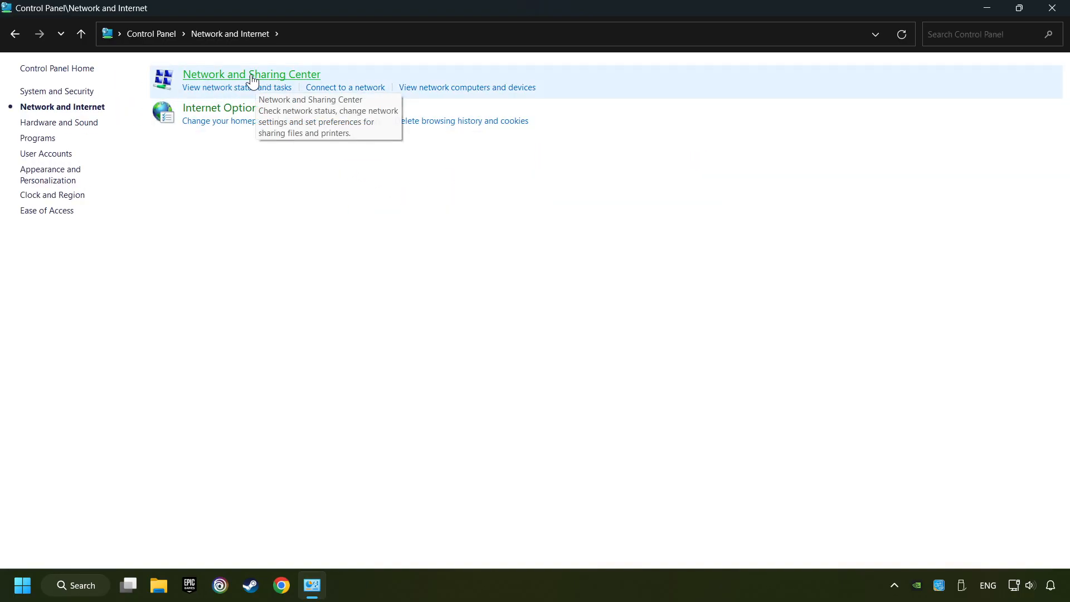
{"action": "left_click", "coordinate": [250, 74]}
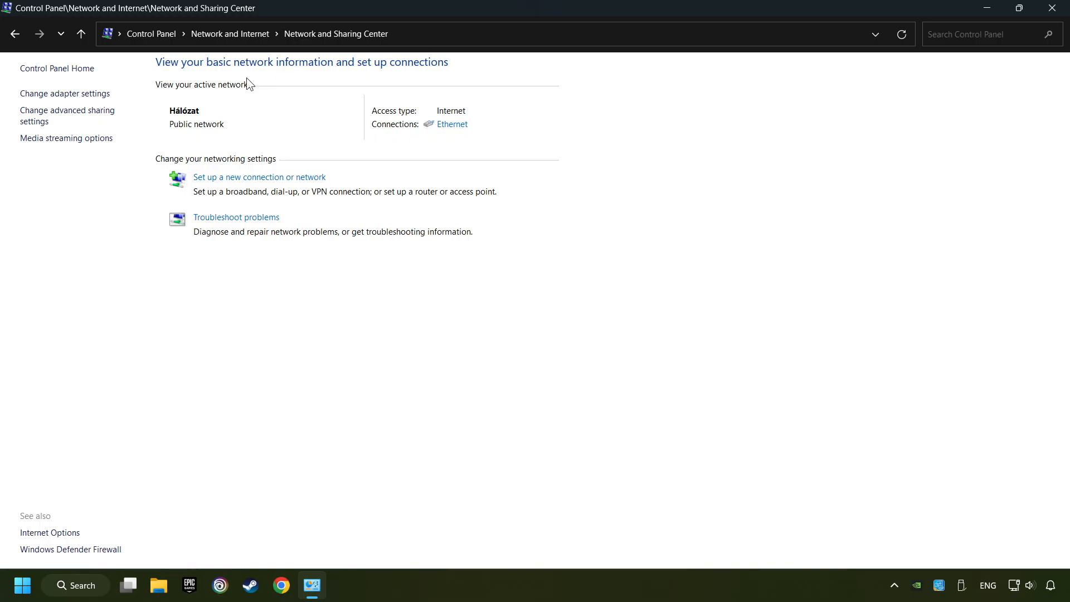
{"action": "left_click", "coordinate": [65, 94]}
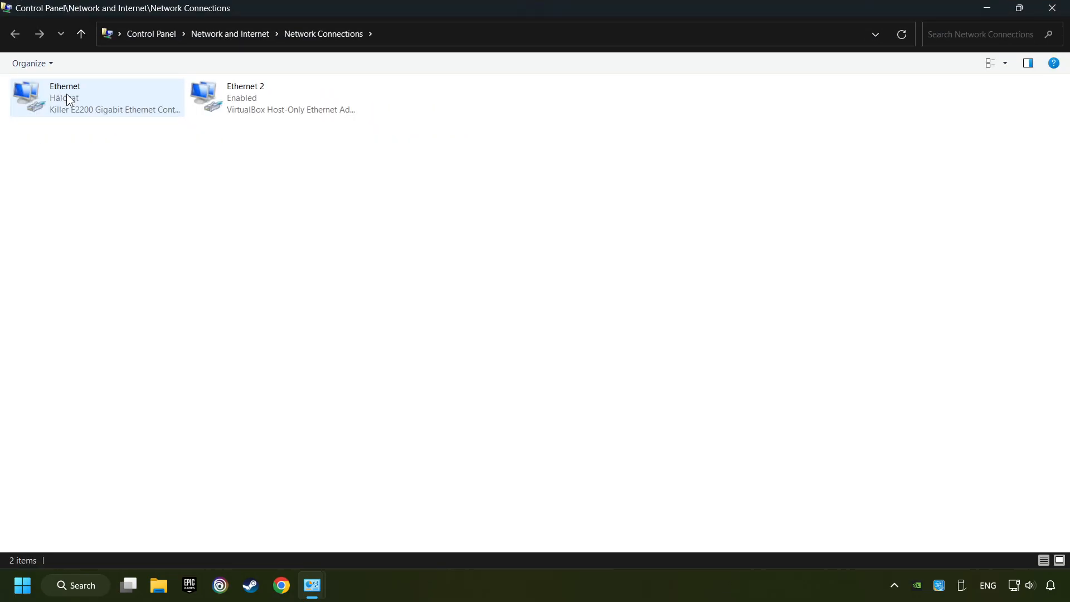
{"action": "left_click", "coordinate": [96, 98]}
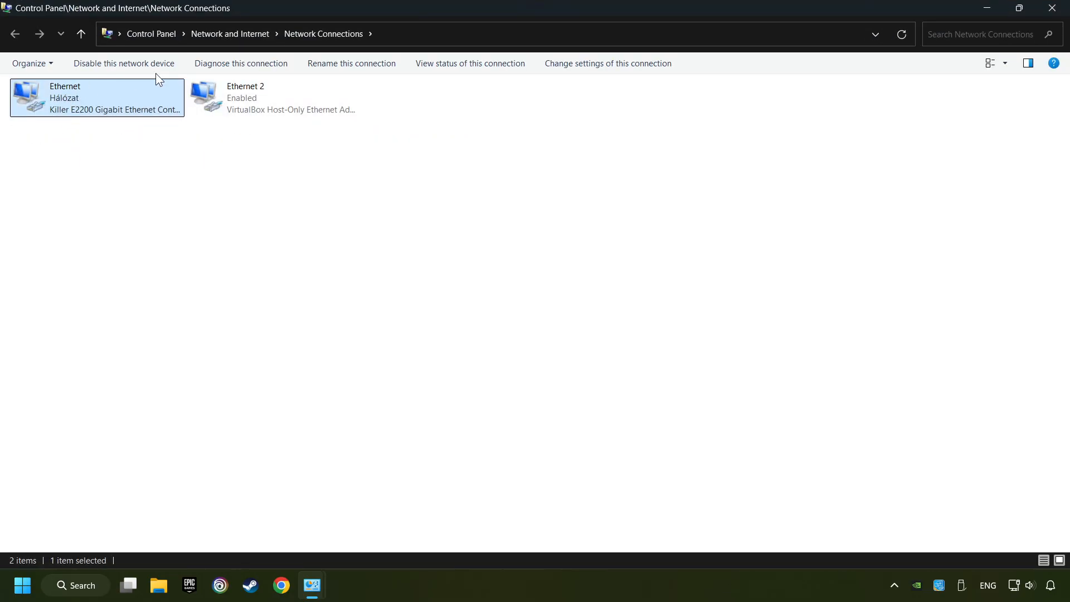
{"action": "mouse_move", "coordinate": [124, 101]}
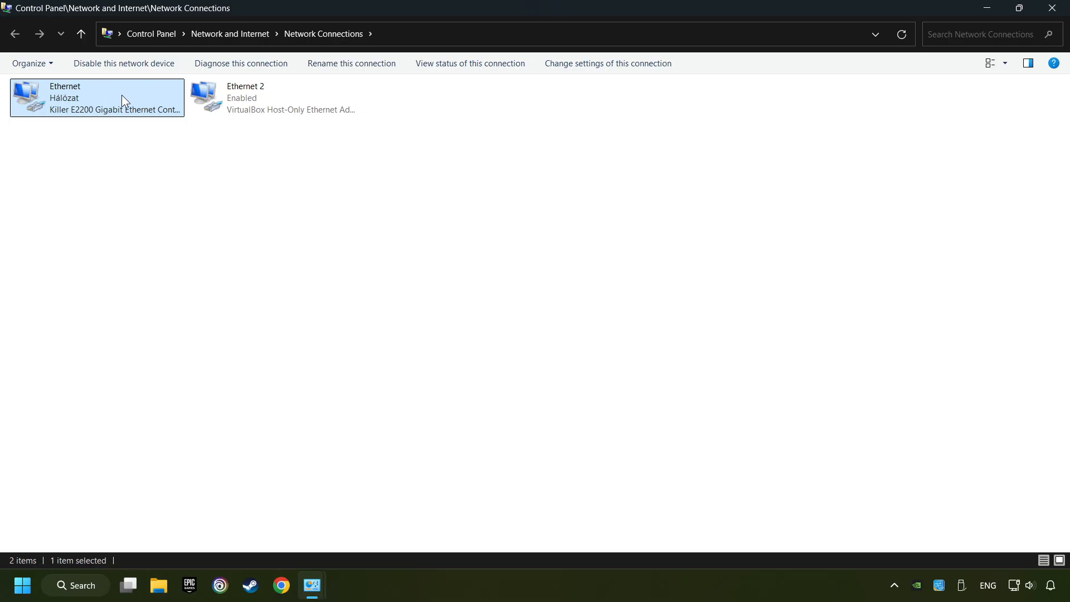
{"action": "right_click", "coordinate": [97, 98]}
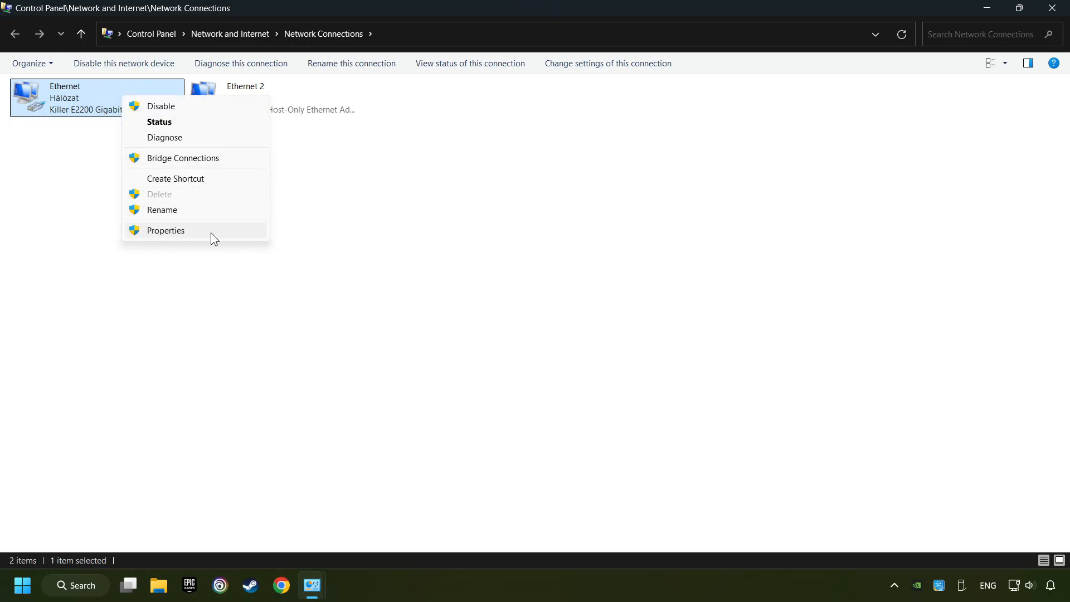
{"action": "left_click", "coordinate": [165, 230]}
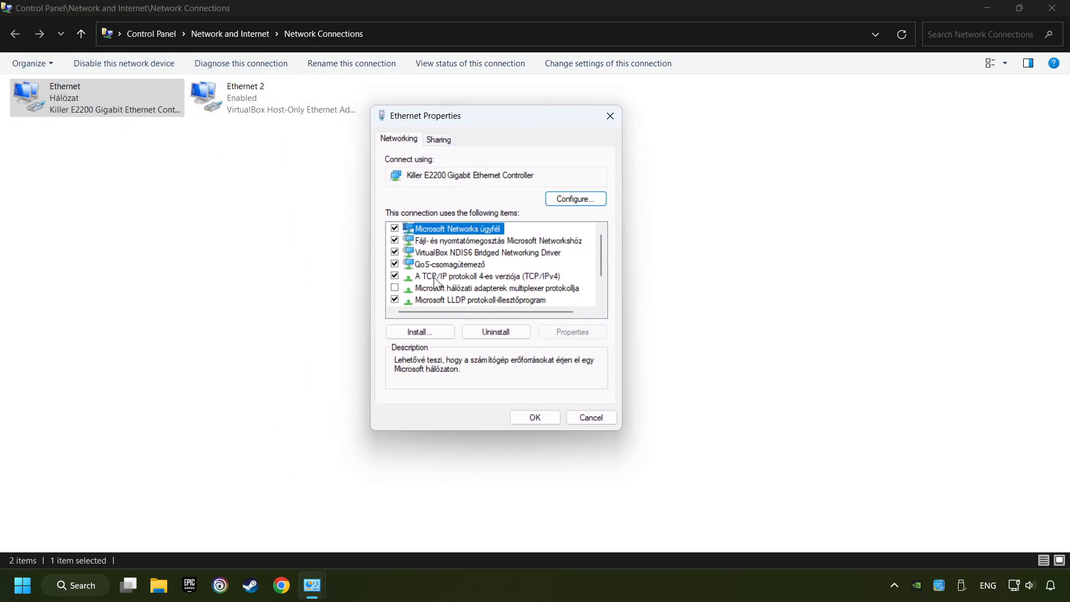
Set Ethernet's IPv4 DNS servers to 8.8.8.8 and 8.8.4.4, then close the dialogs.
{"action": "left_click", "coordinate": [486, 276]}
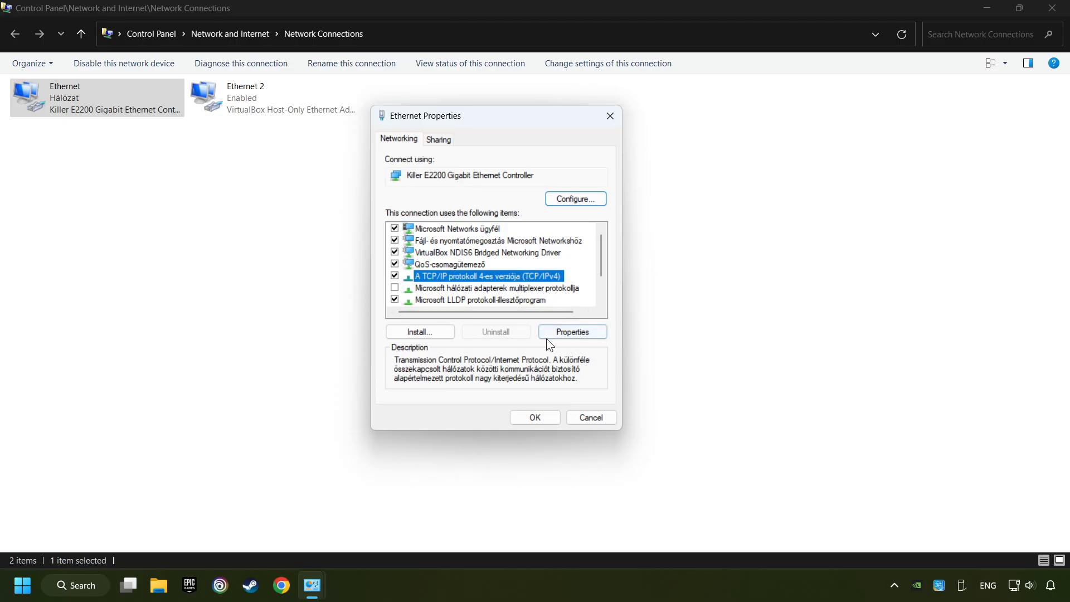
{"action": "left_click", "coordinate": [572, 332]}
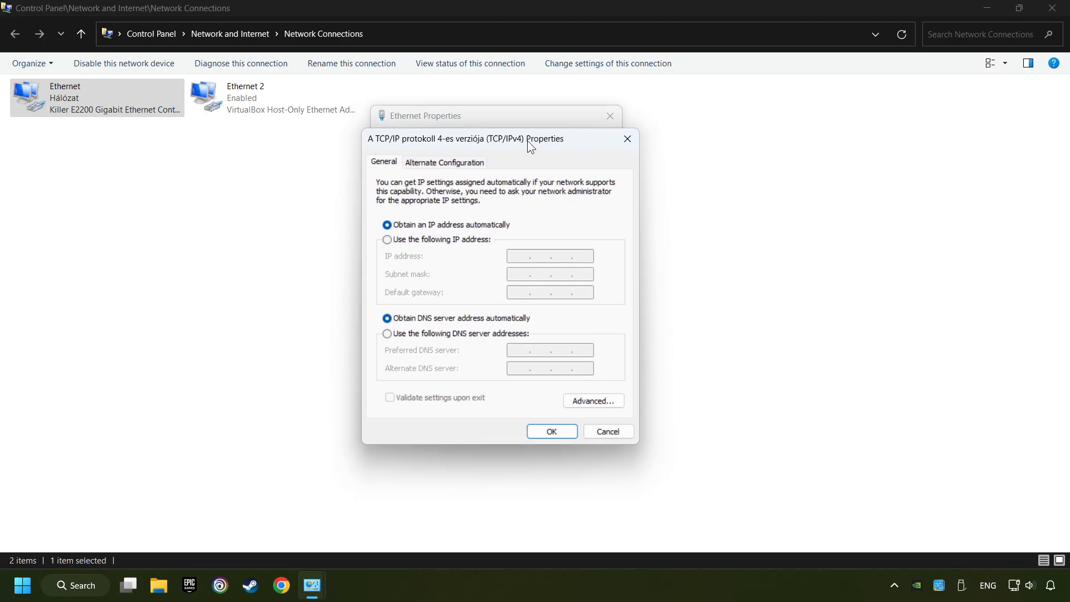
{"action": "left_click", "coordinate": [387, 319]}
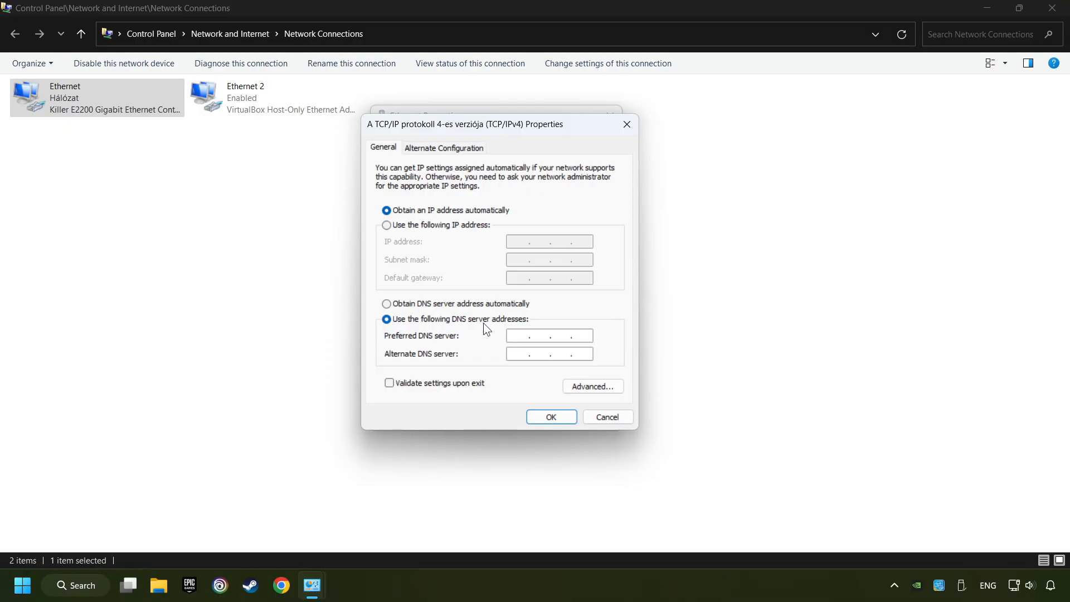
{"action": "type", "text": "8.8.8.8"}
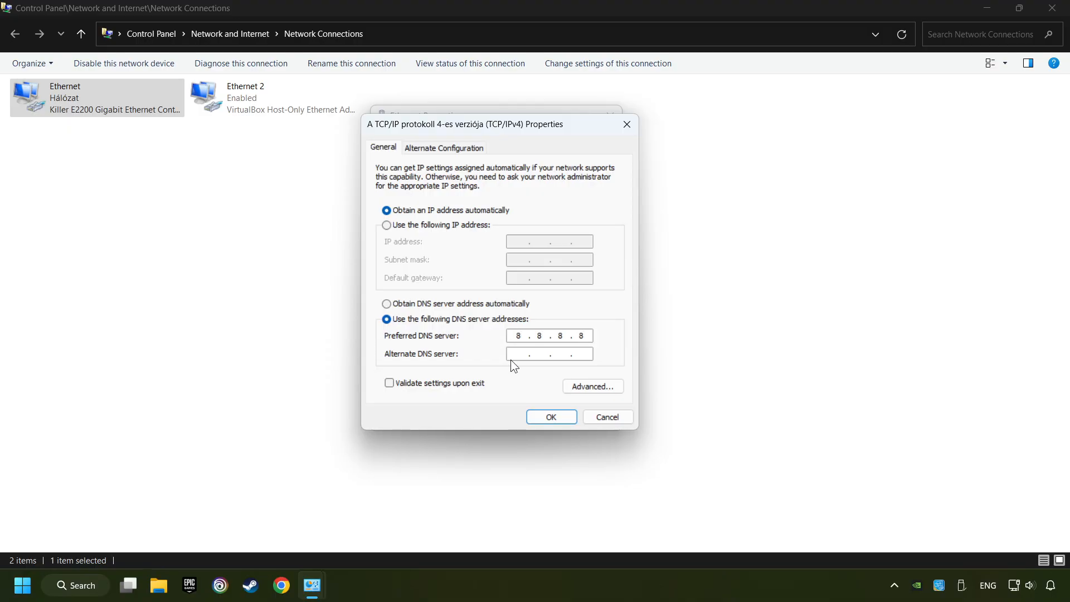
{"action": "left_click", "coordinate": [549, 354]}
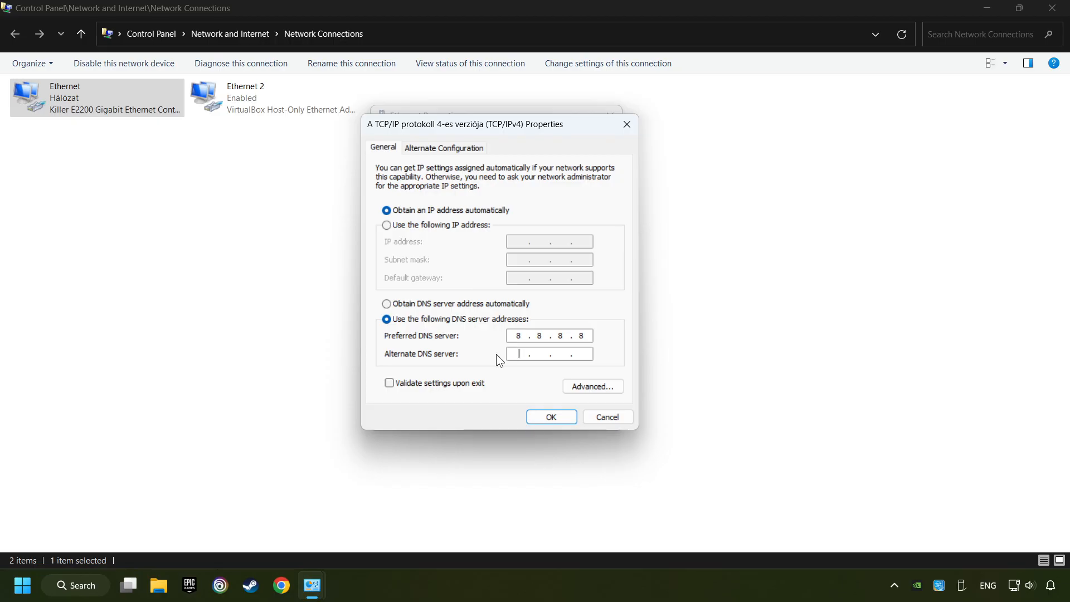
{"action": "type", "text": "8.8.4.4"}
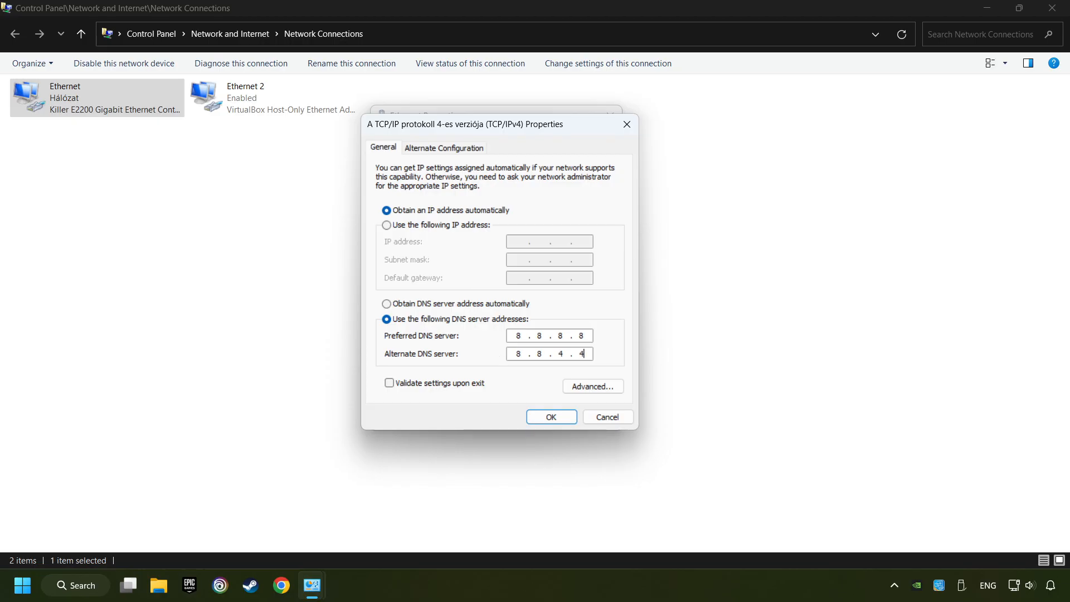
{"action": "left_click", "coordinate": [550, 417]}
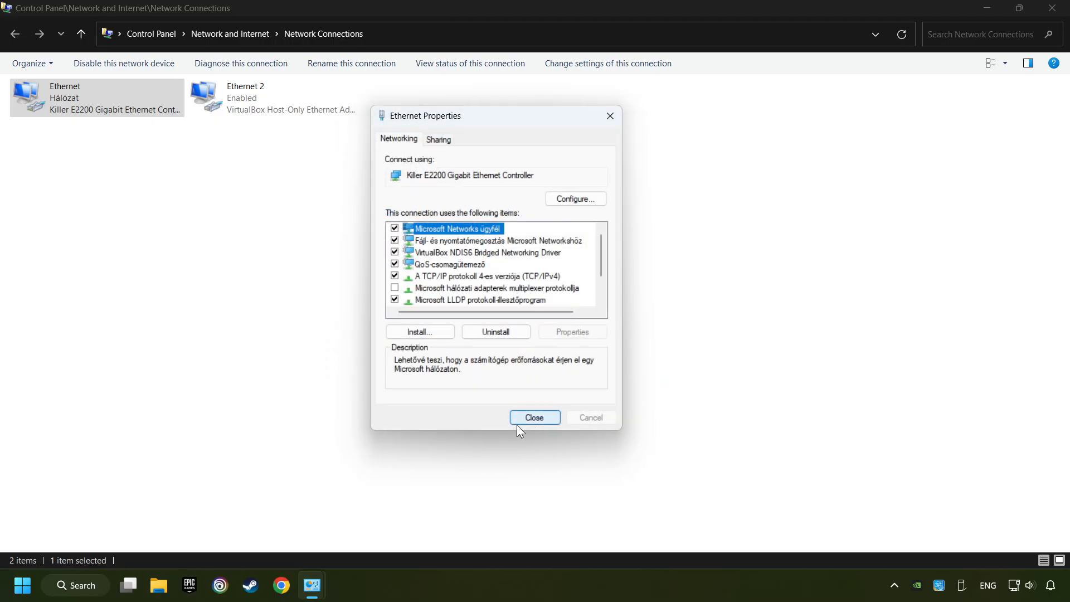
{"action": "left_click", "coordinate": [534, 417]}
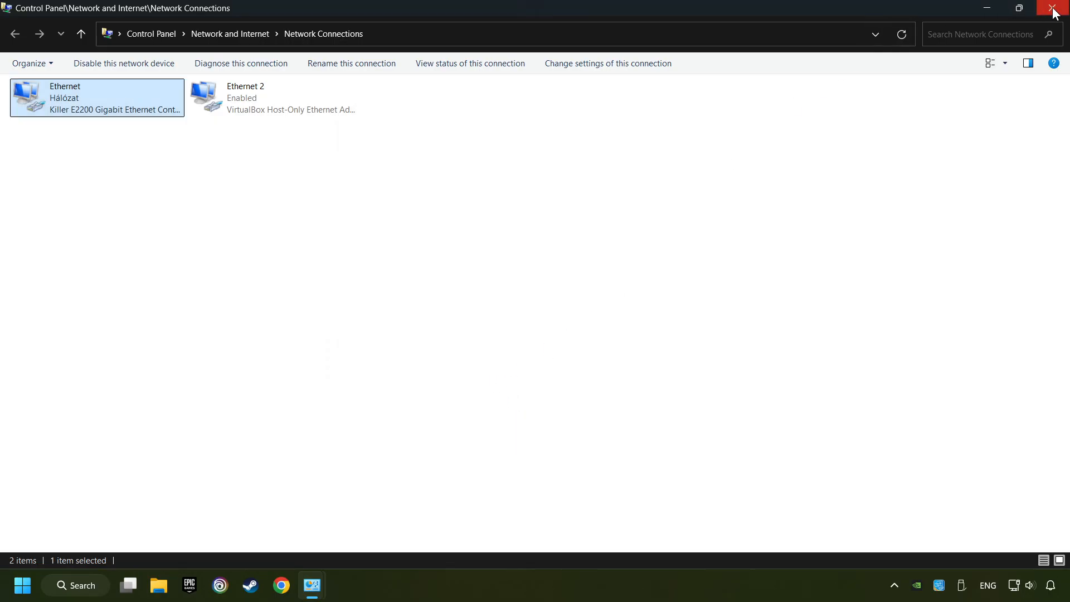